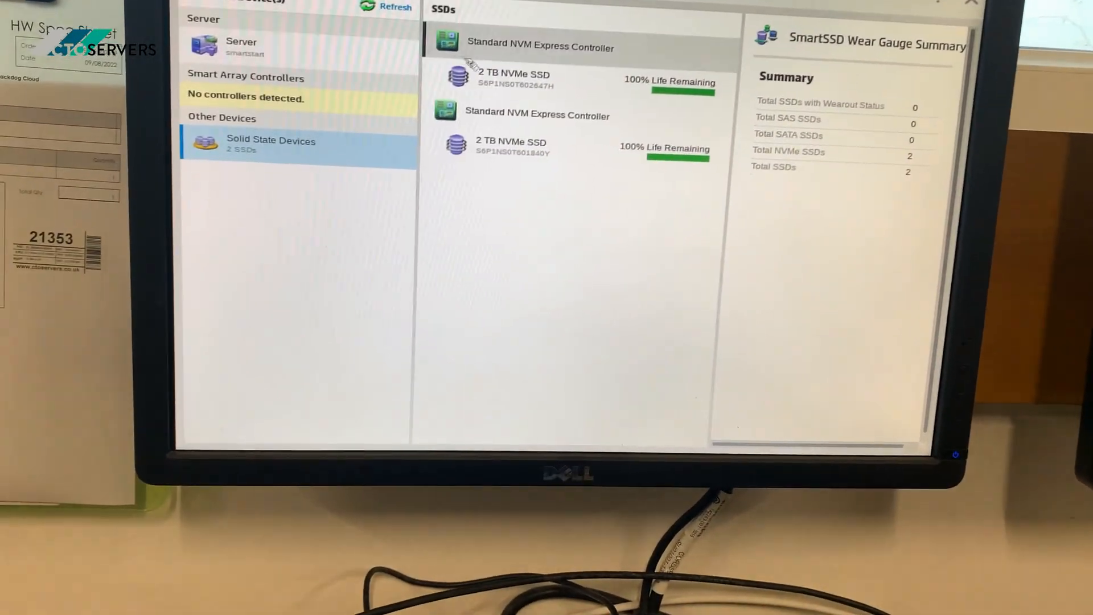
# Step: Show Physical Drive Details for the Samsung 970 EVO Plus 2 TB NVMe SSD (S6P1NS0T602647H)
pyautogui.click(513, 79)
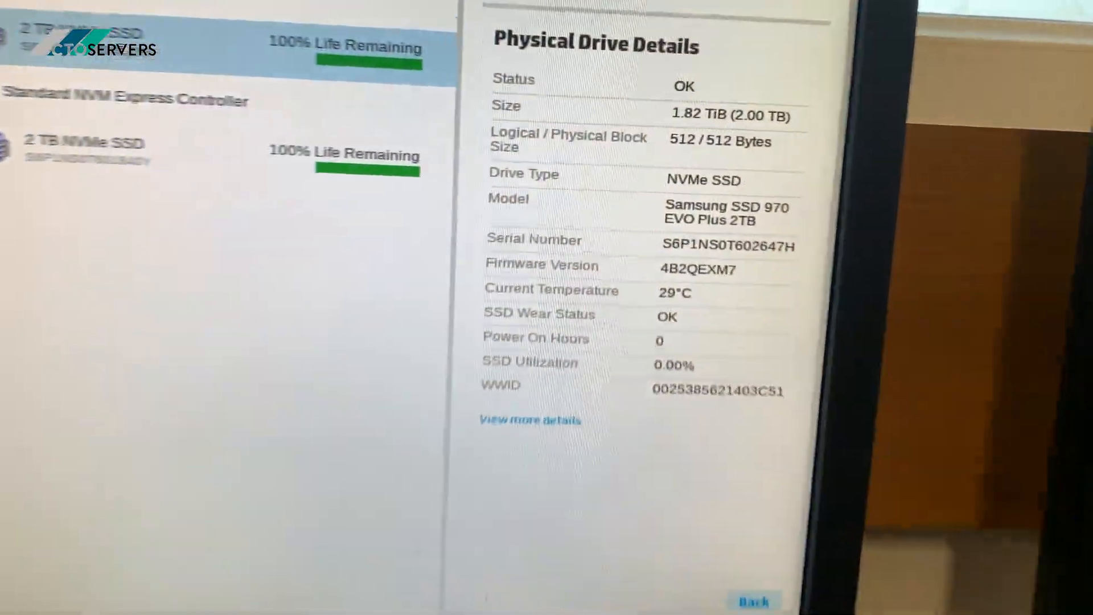